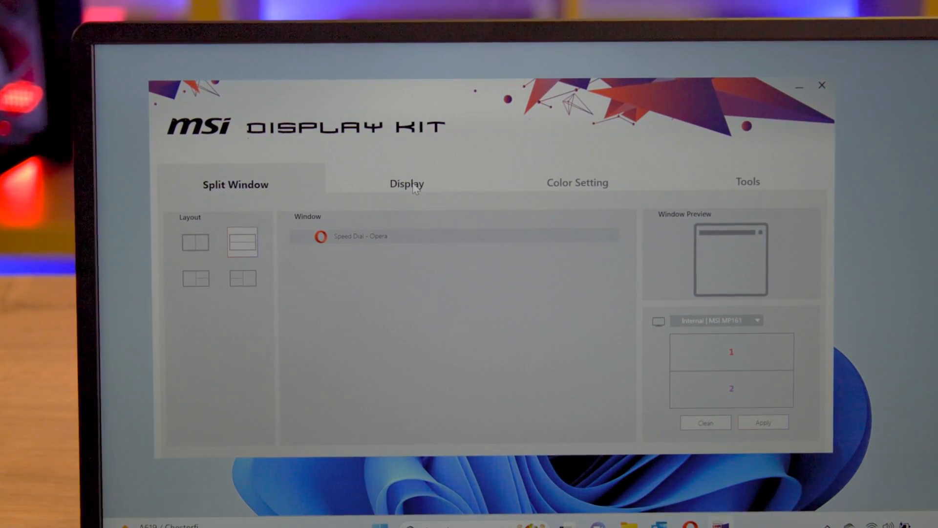
View the Display tab's orientation and resolution settings, then the Color Setting presets and gamma controls.
{"action": "left_click", "coordinate": [406, 183]}
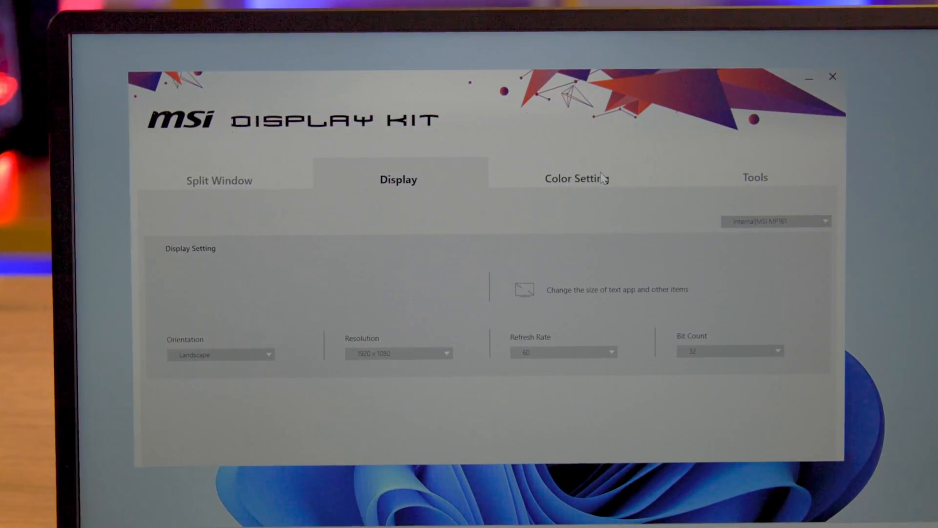
{"action": "left_click", "coordinate": [576, 178]}
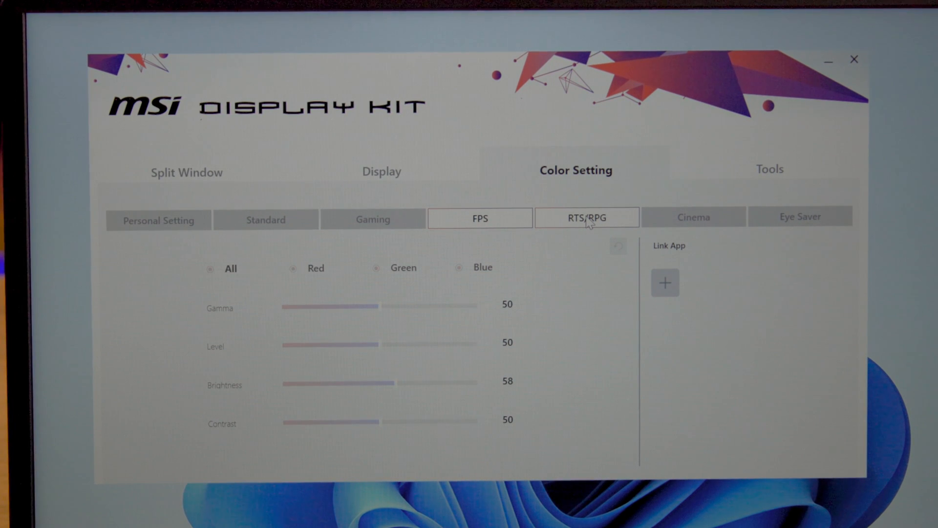
Select the RTS/RPG colour preset, then show the mouse, power, magnifier and projection tools.
{"action": "left_click", "coordinate": [587, 217]}
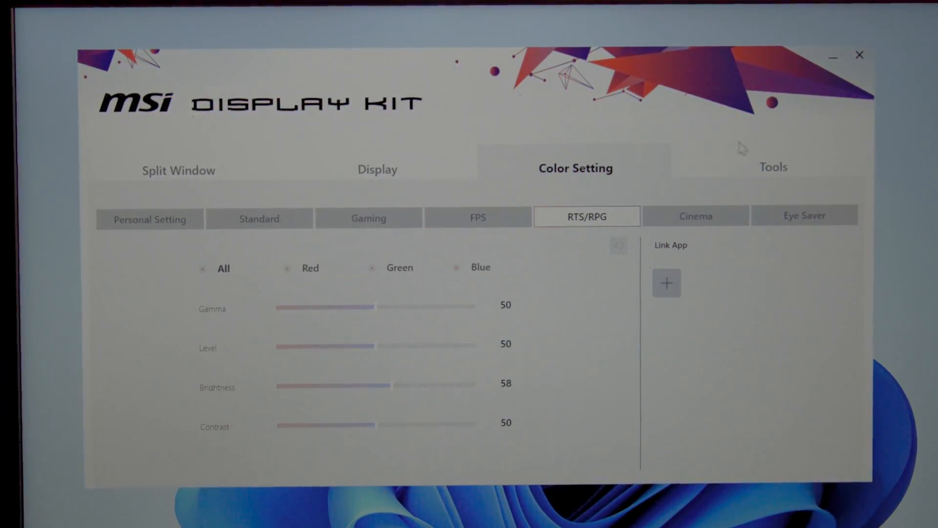
{"action": "left_click", "coordinate": [774, 167]}
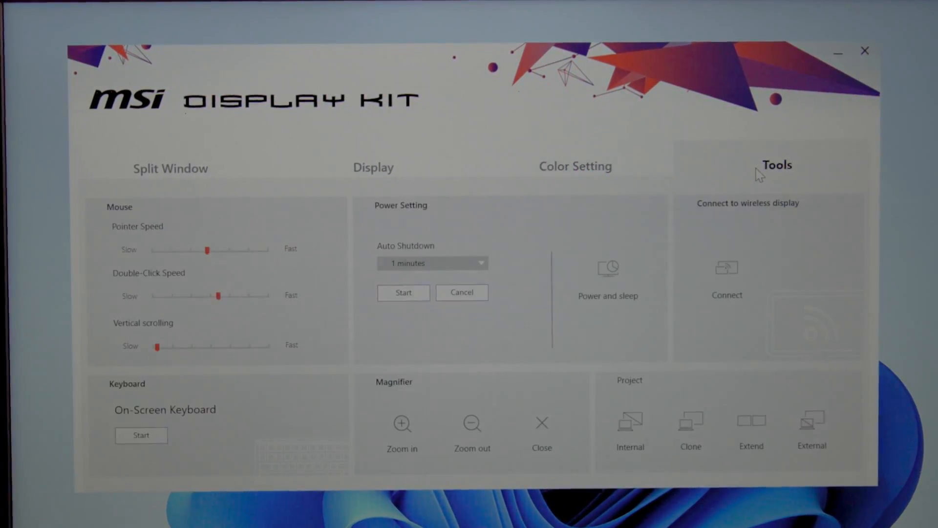